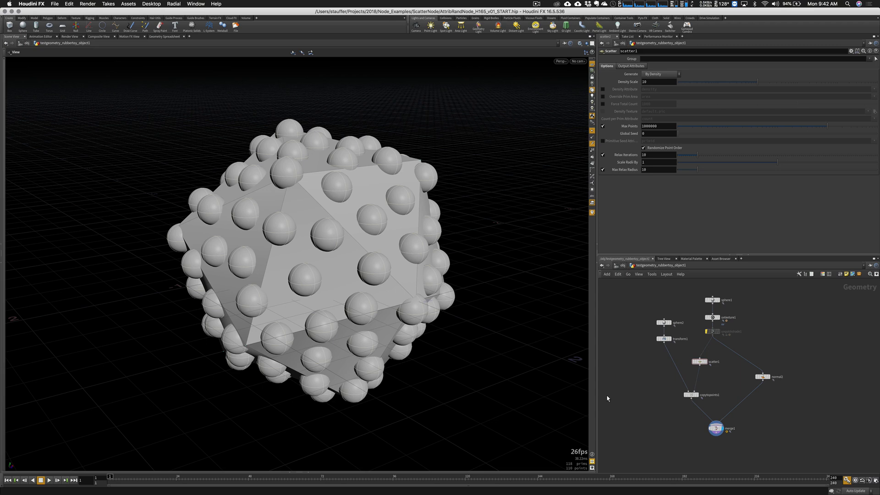
mouse_move(742, 340)
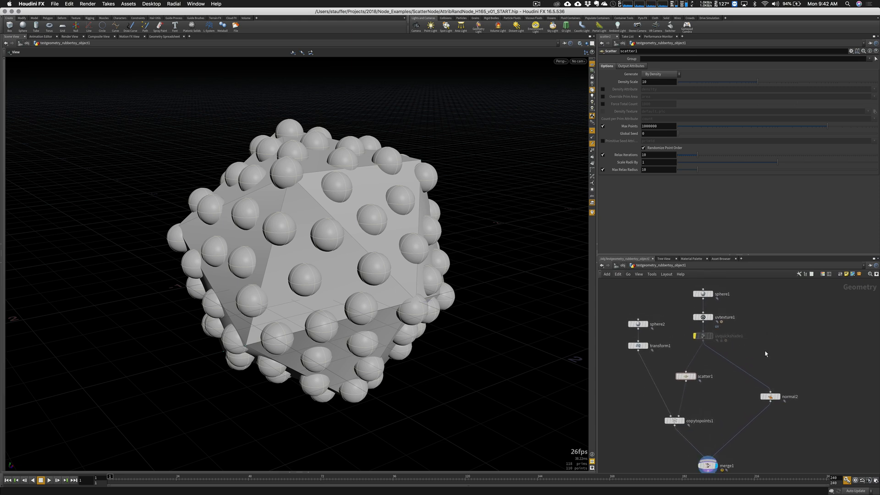
mouse_move(749, 358)
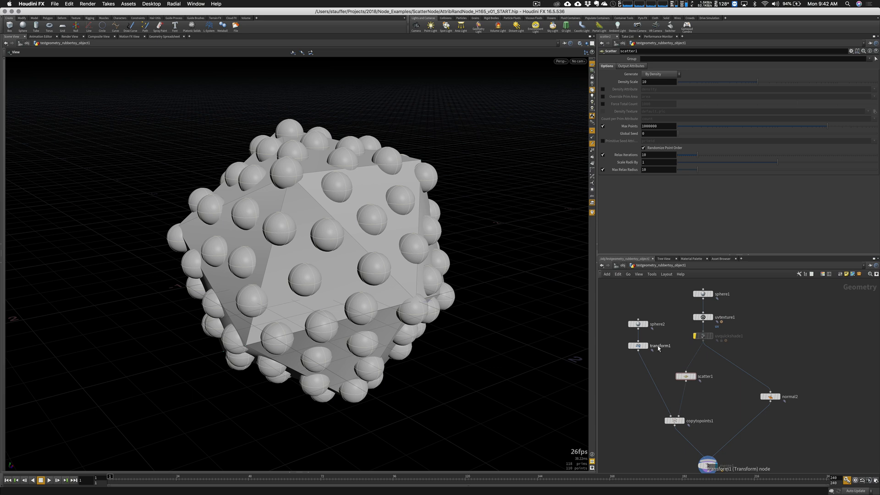
mouse_move(656, 347)
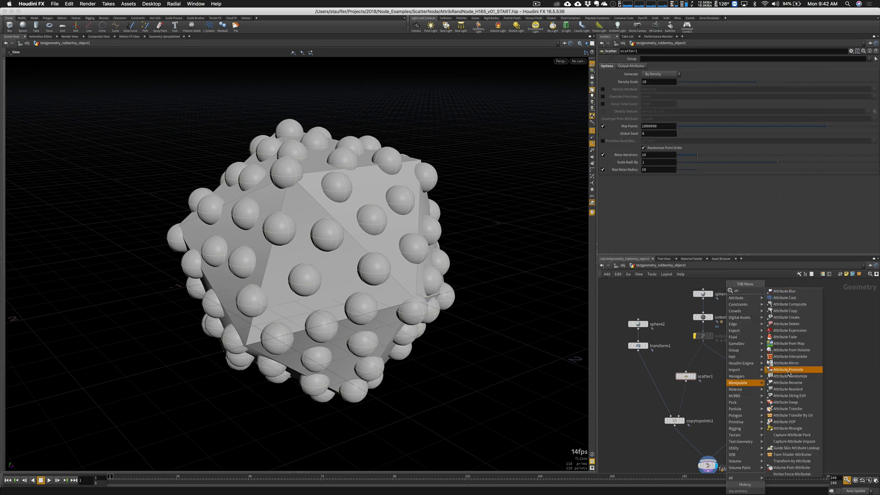
Add an Attribute Randomize node wired between scatter1 and copytopoints1.
left_click(790, 376)
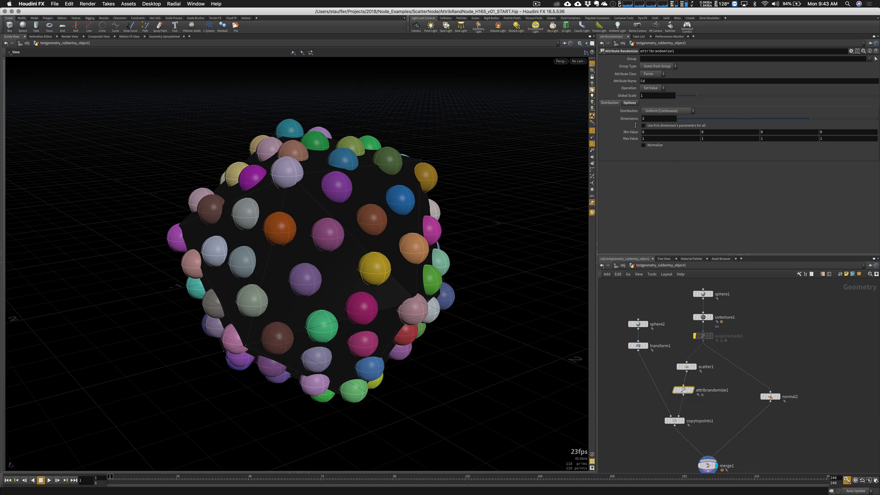
mouse_move(495, 222)
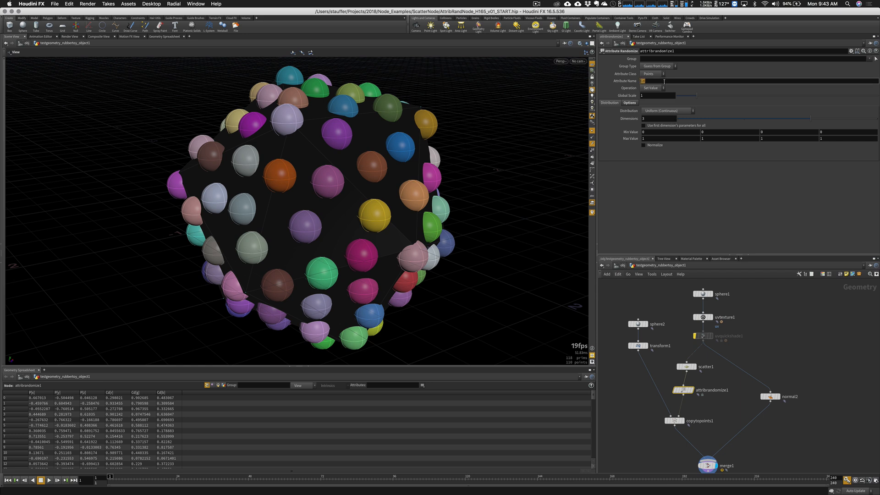
Randomize pscale with Min 0.4 and Max 1.0 so sphere sizes vary.
type("pscale")
left_click(671, 132)
type(".6")
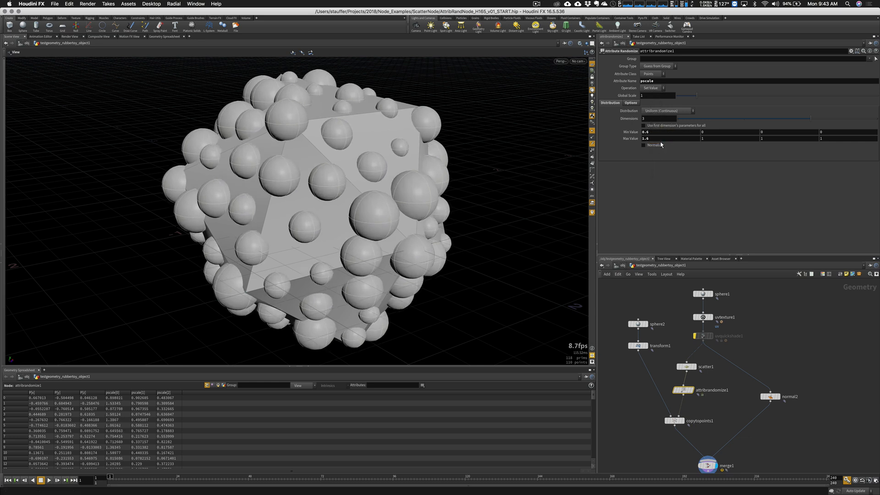
left_click(643, 145)
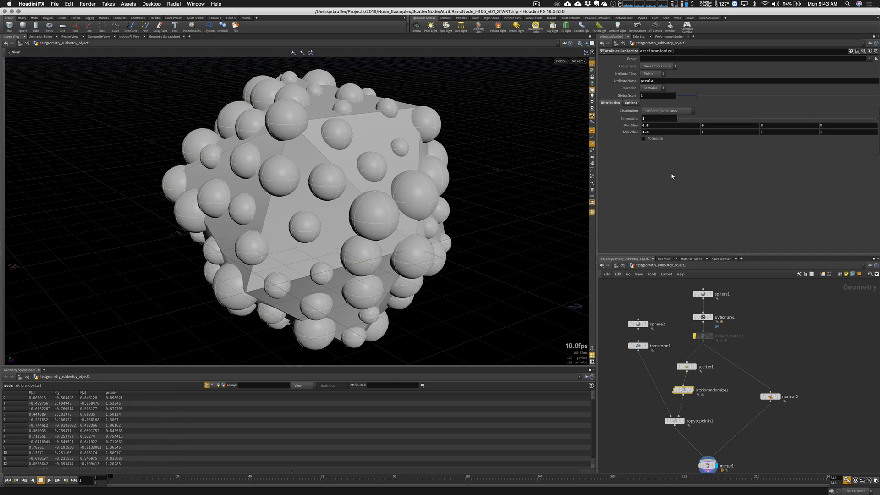
mouse_move(651, 110)
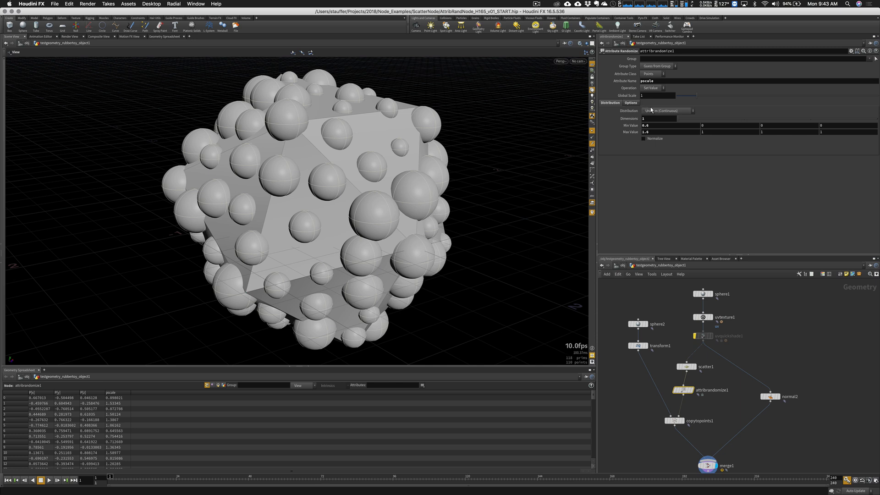
Try a Custom Ramp distribution, then return to Uniform (Continuous) with a lower Global Scale.
left_click(667, 111)
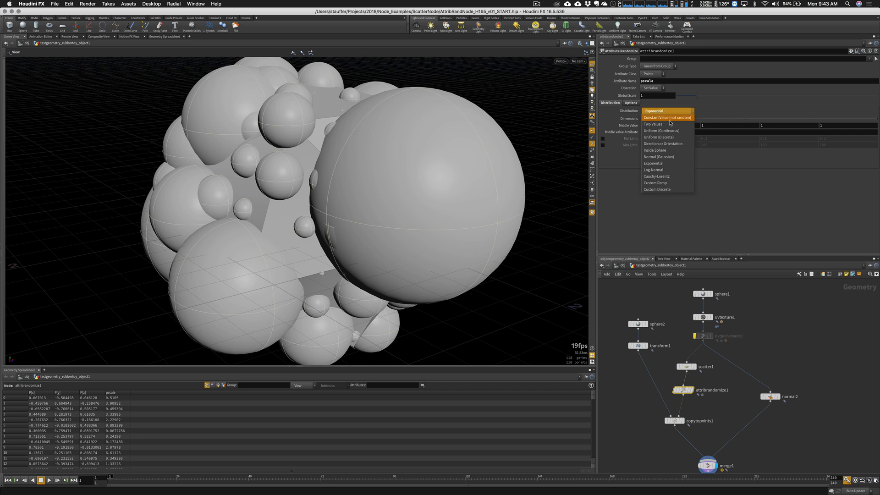
mouse_move(668, 170)
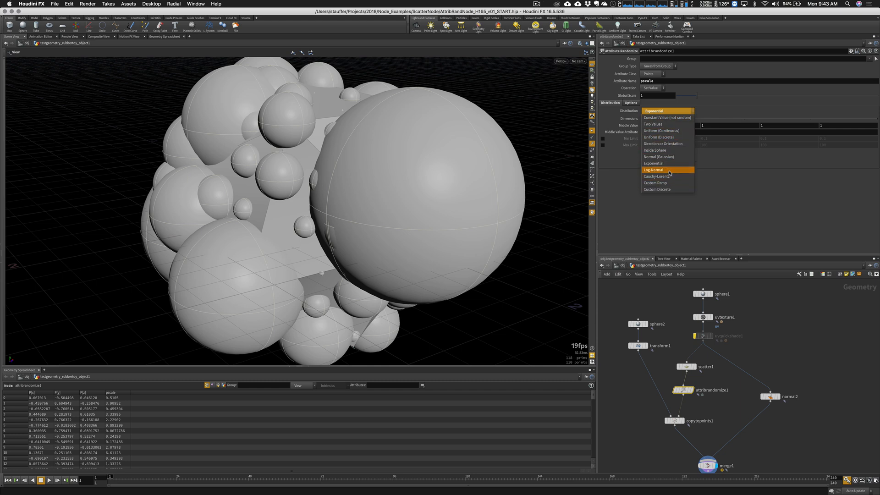
left_click(658, 183)
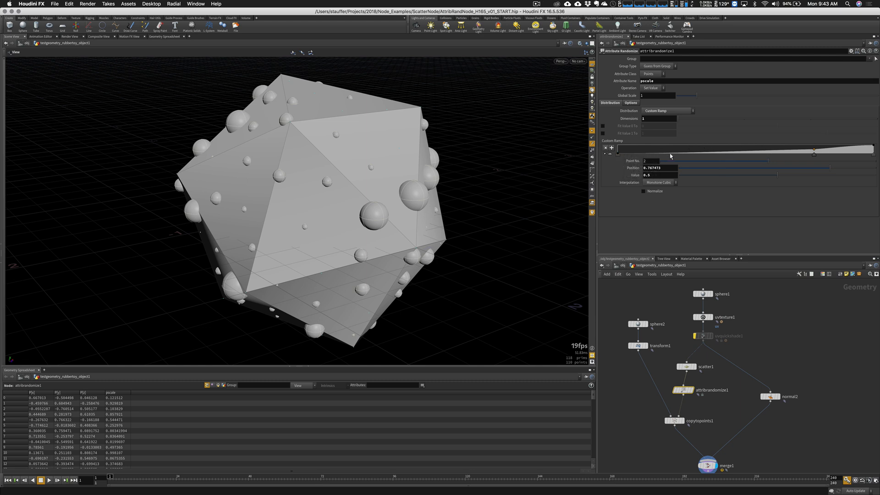
mouse_move(751, 92)
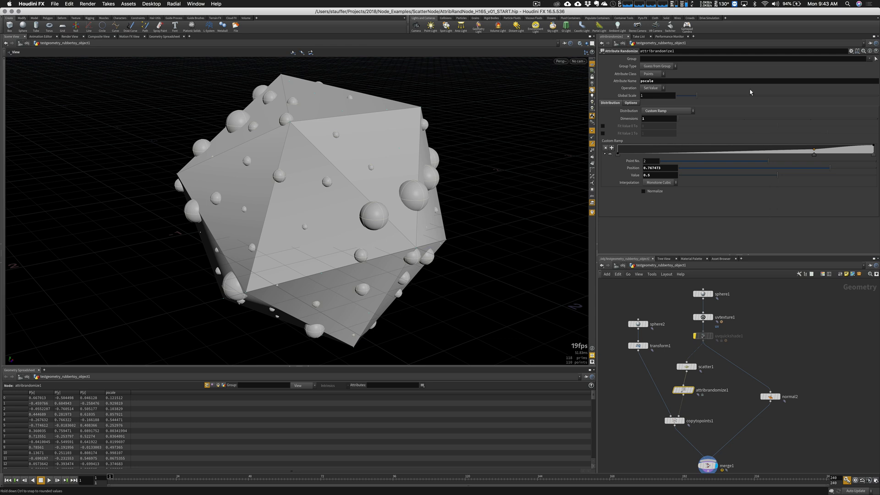
left_click(666, 111)
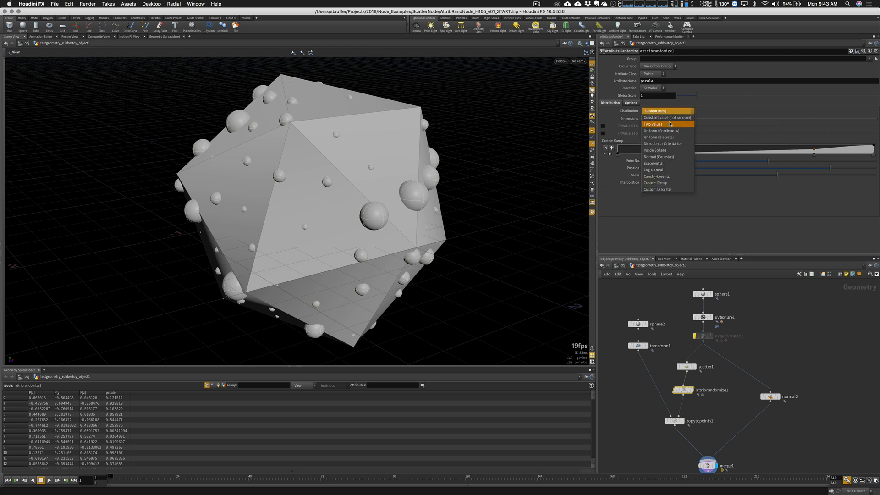
mouse_move(672, 131)
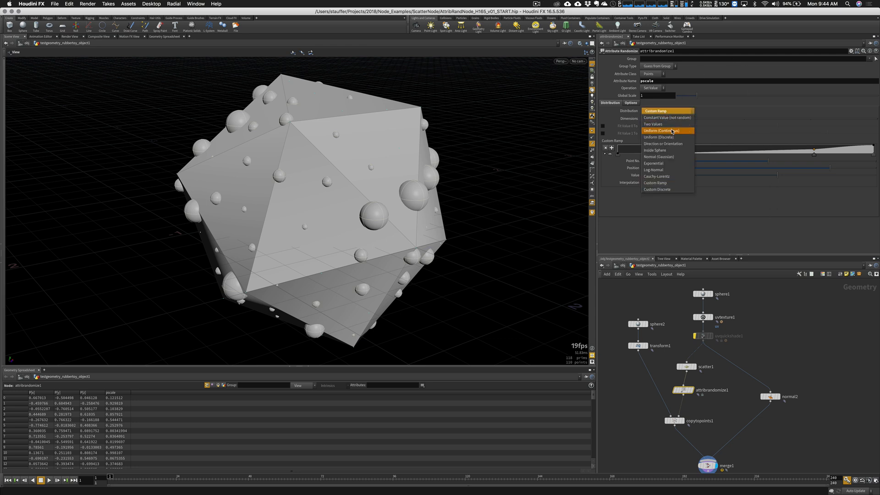
right_click(627, 111)
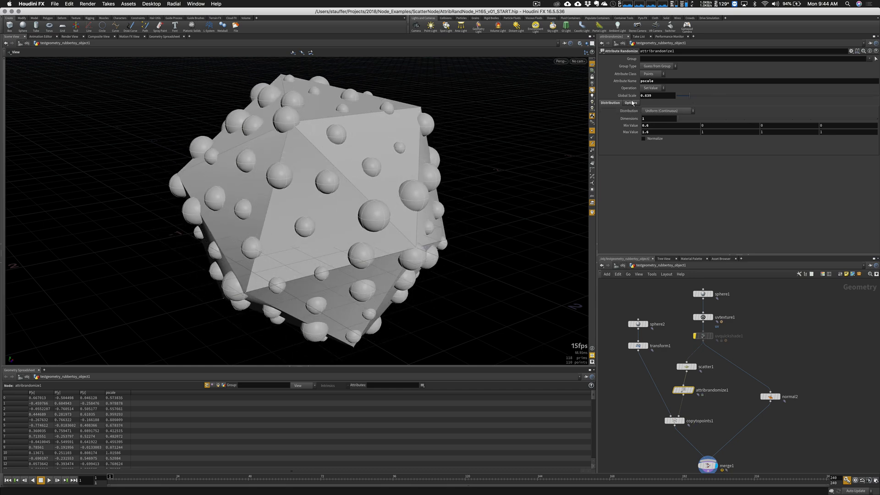
Show the randomize node's options and retarget it to spread P along x within a min–max range.
left_click(631, 103)
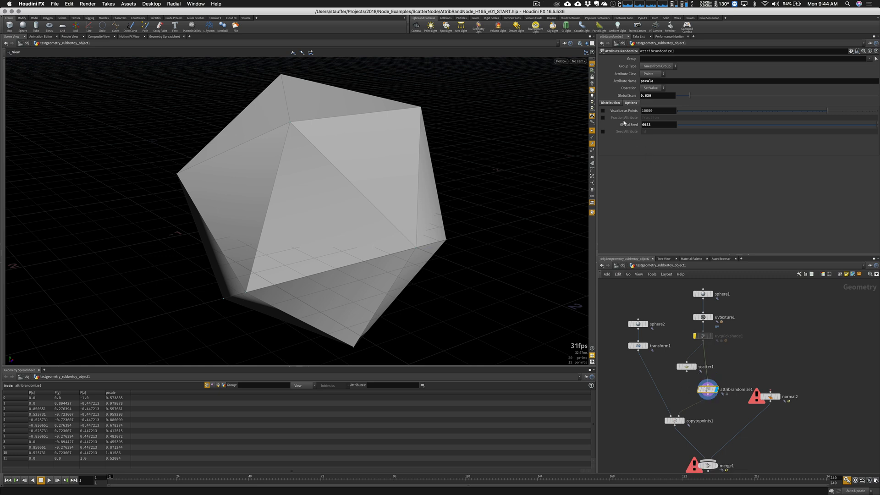
left_click(604, 111)
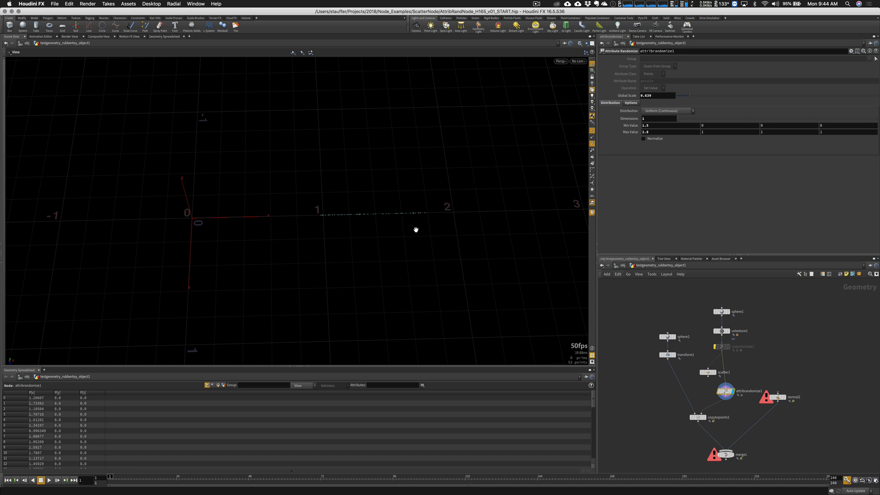
mouse_move(349, 212)
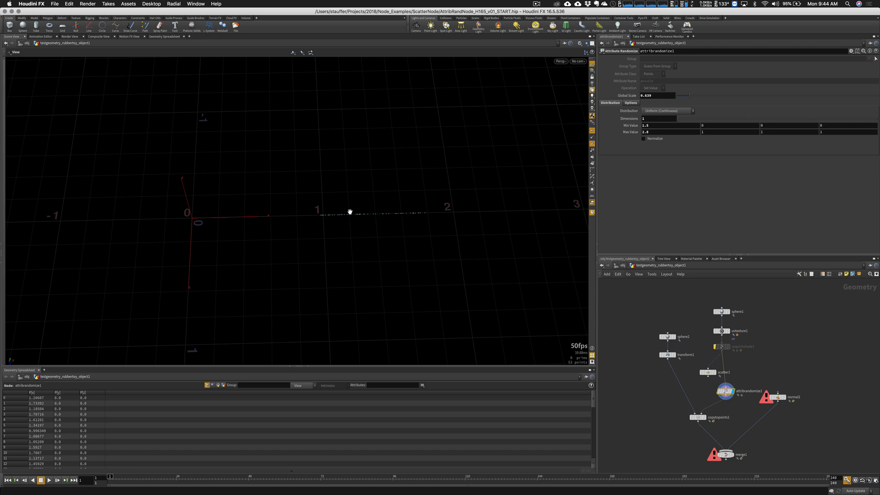
mouse_move(549, 179)
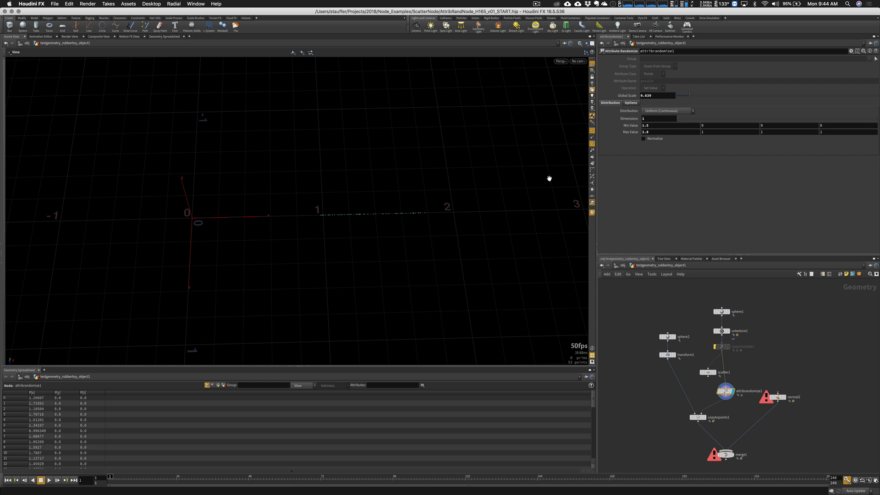
mouse_move(691, 105)
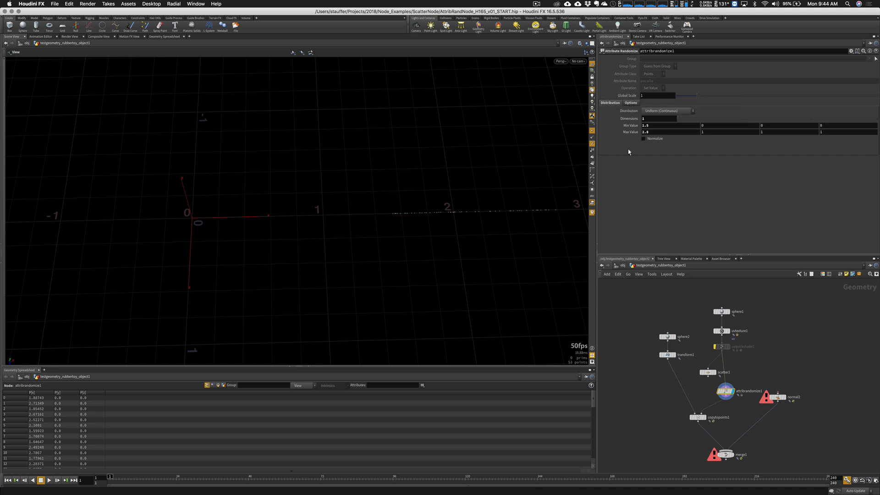
mouse_move(748, 366)
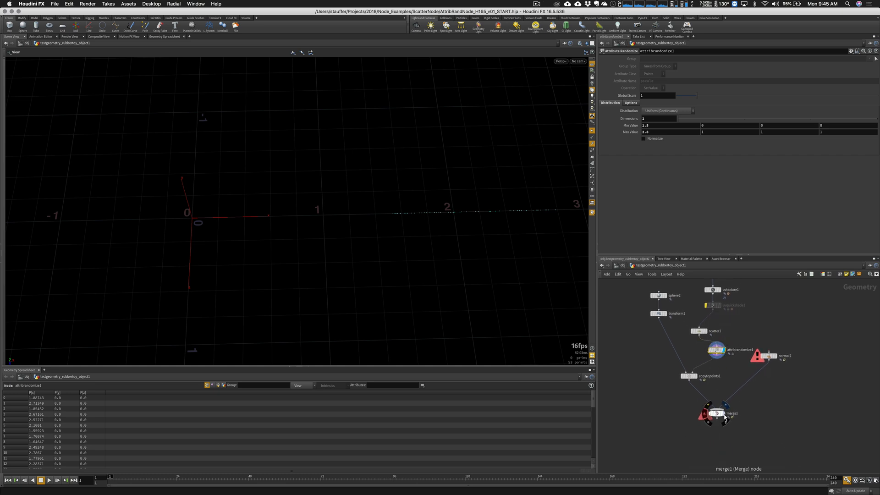
Review scatter1, set attribrandomize1 back to pscale, and inspect merge1's error.
left_click(698, 331)
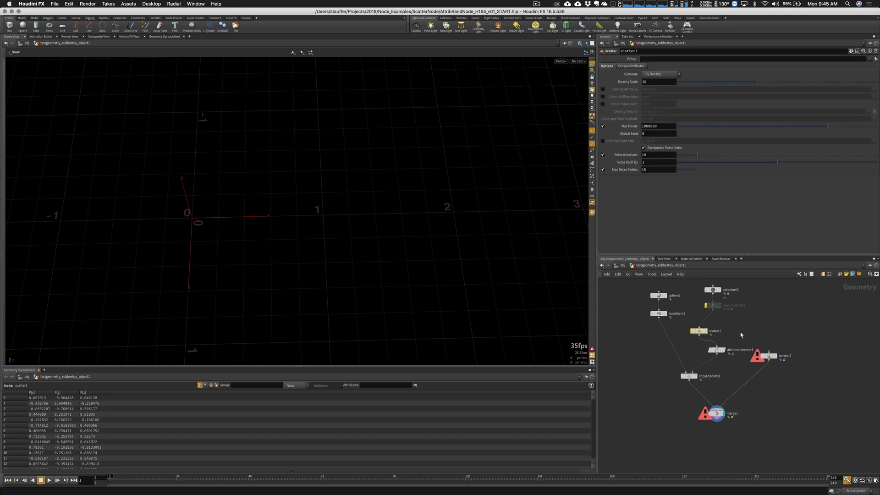
left_click(740, 350)
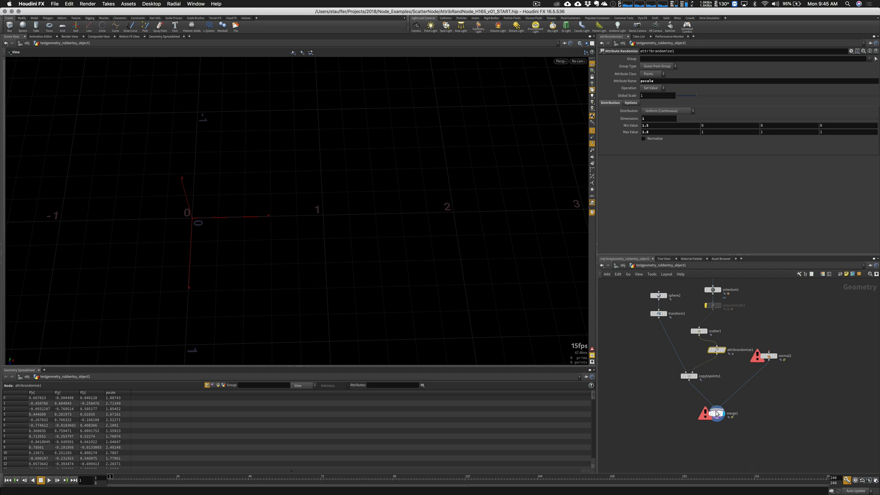
left_click(732, 413)
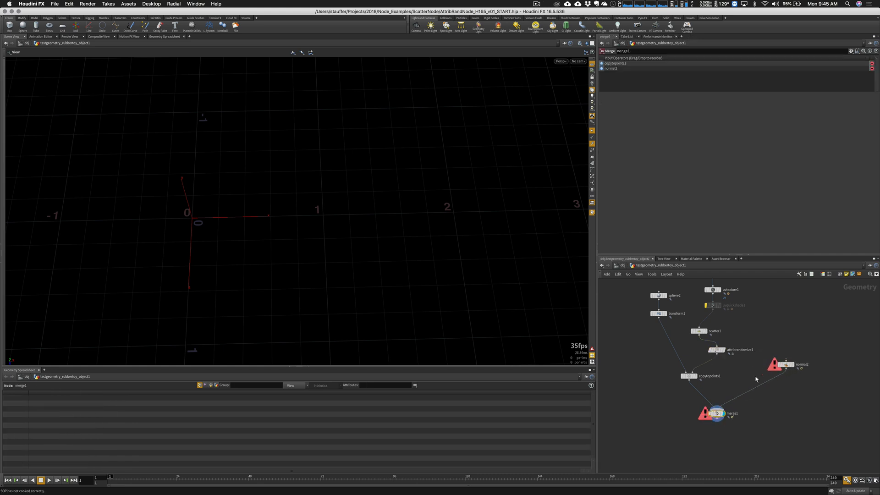